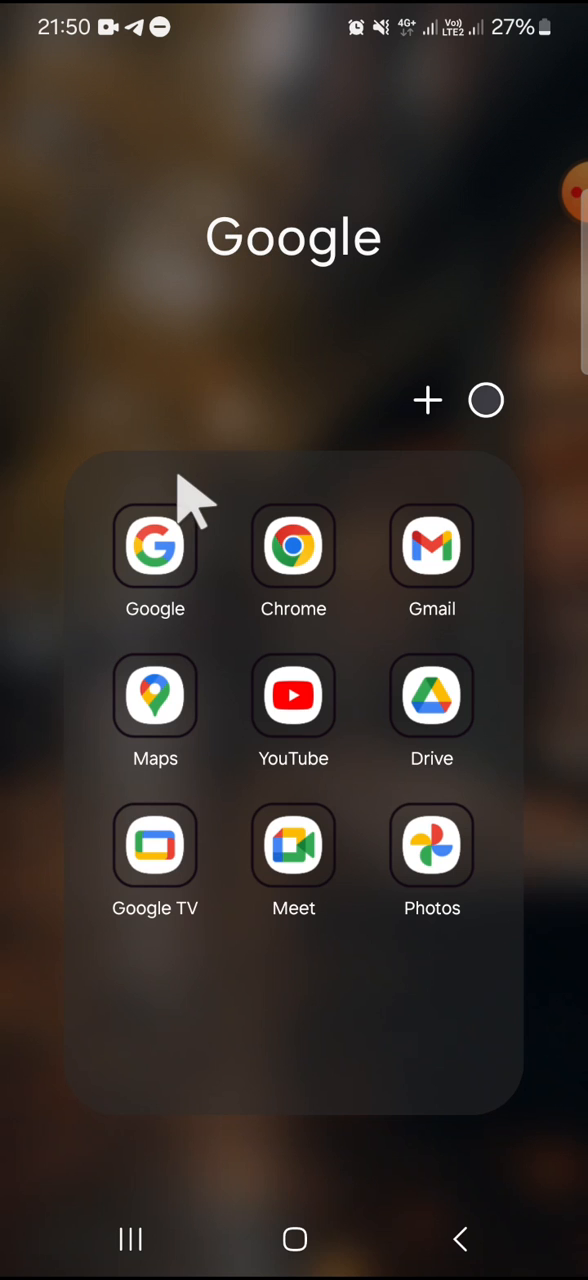
Launch the Google app from the Google folder on the home screen
click(156, 548)
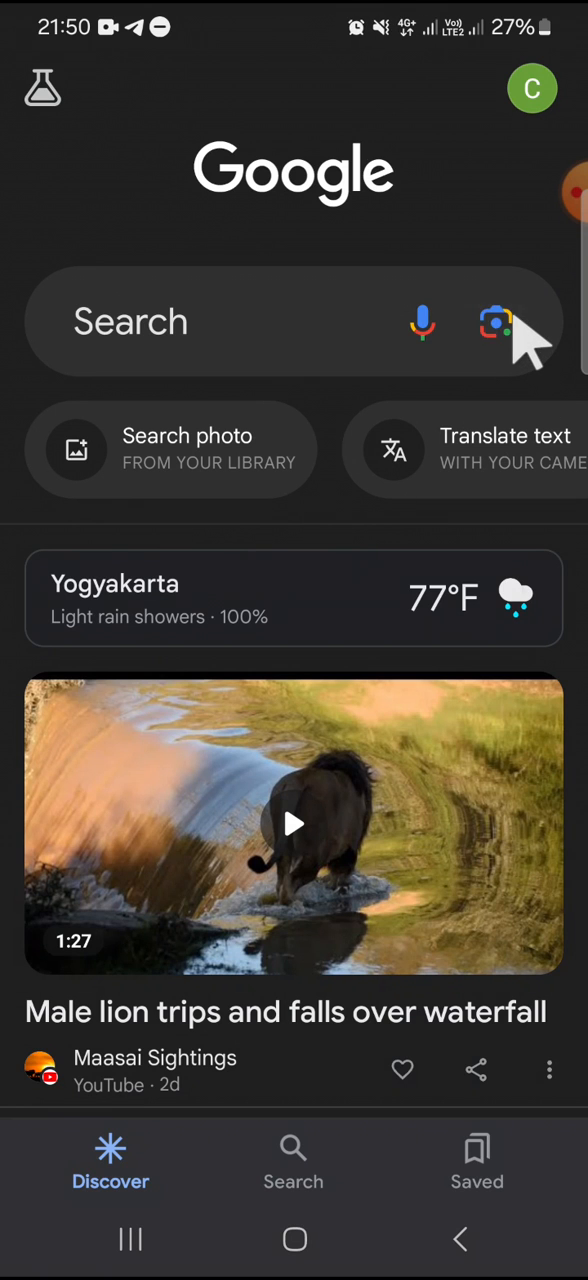
Start an image search with Google Lens from the search bar
click(490, 322)
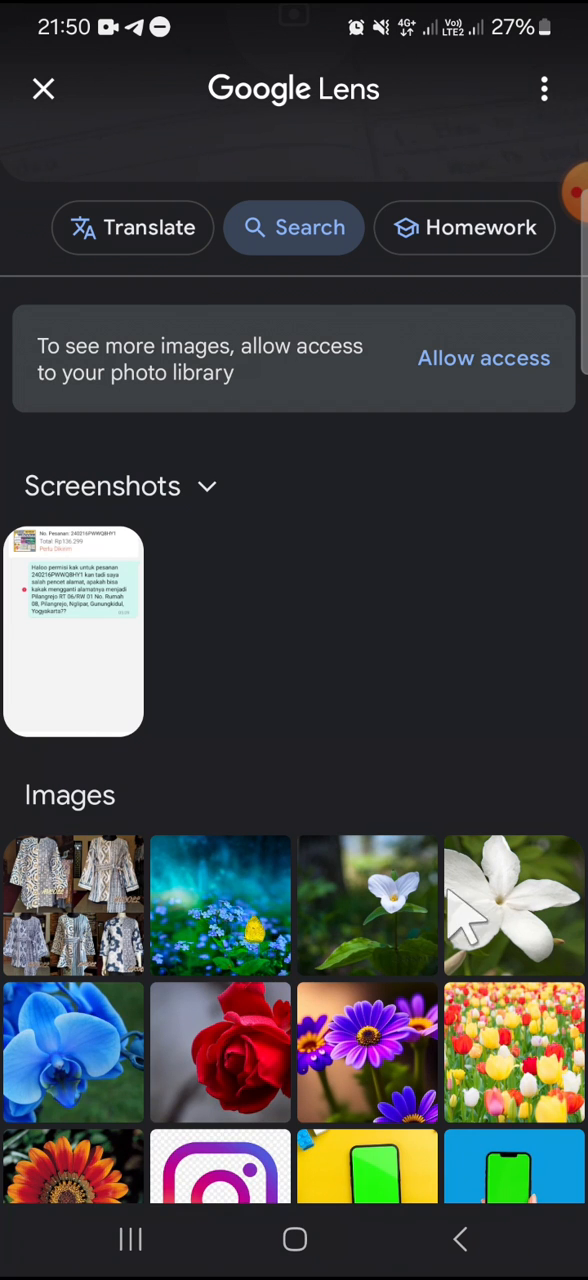
Search the white flower photo and review the Common jasmine identification and overview
click(514, 904)
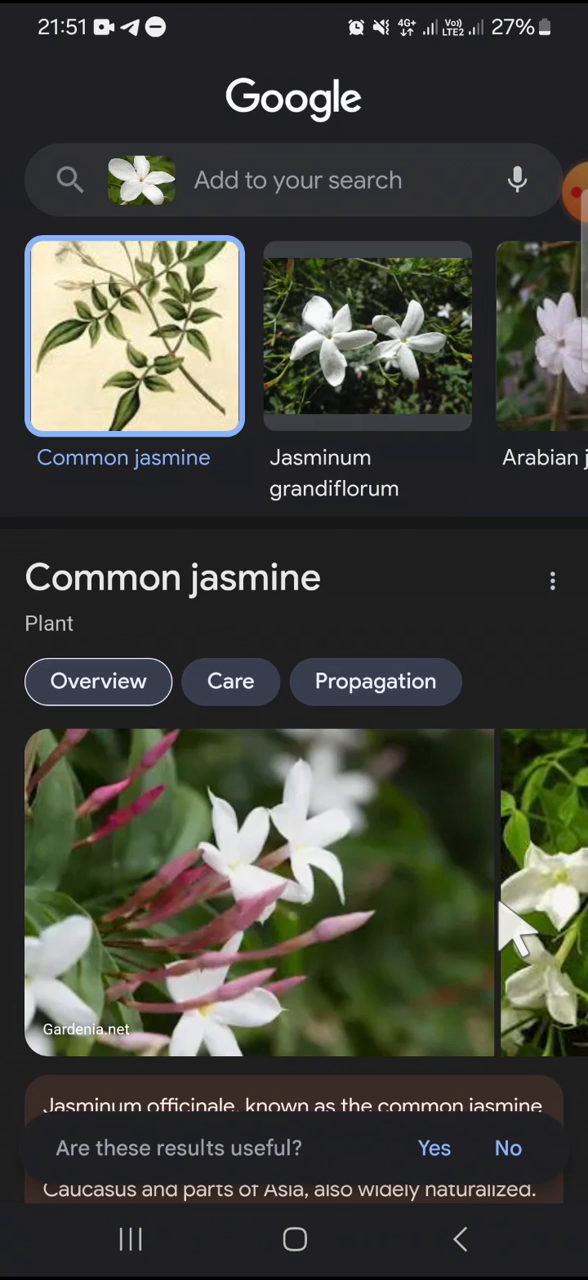
mouse_move(380, 604)
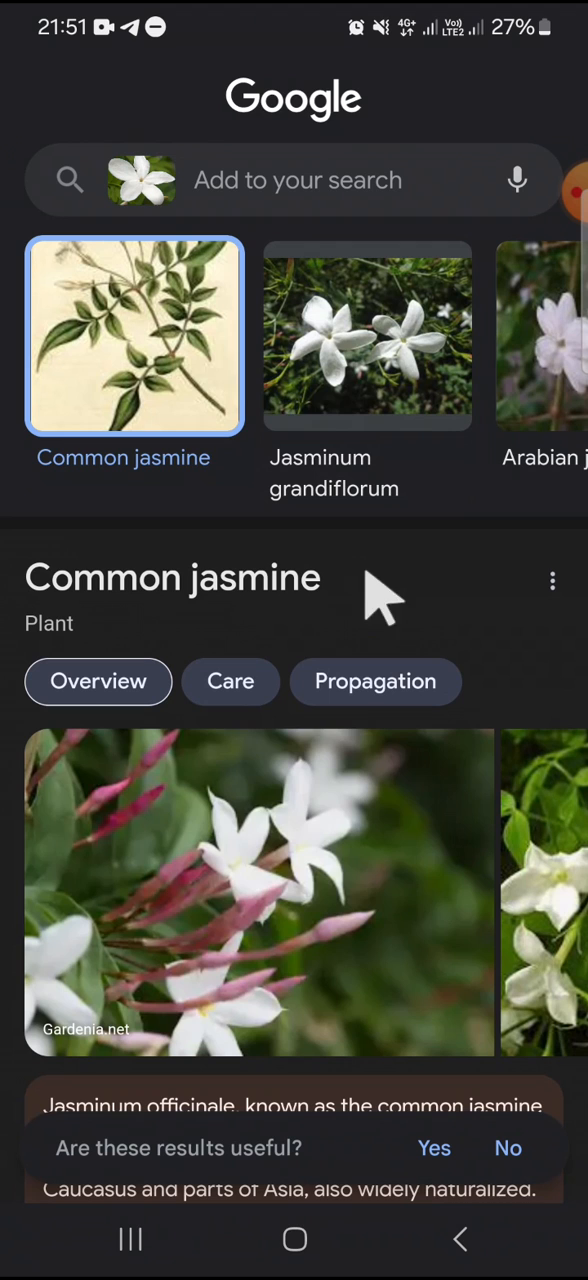
mouse_move(256, 540)
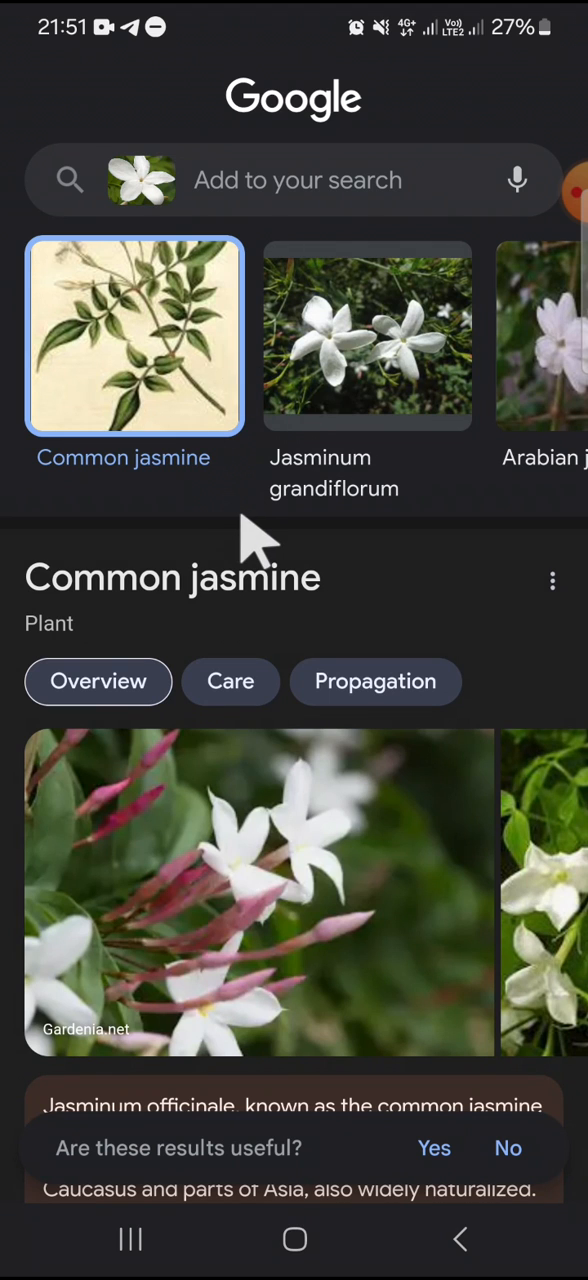
scroll(down, 3)
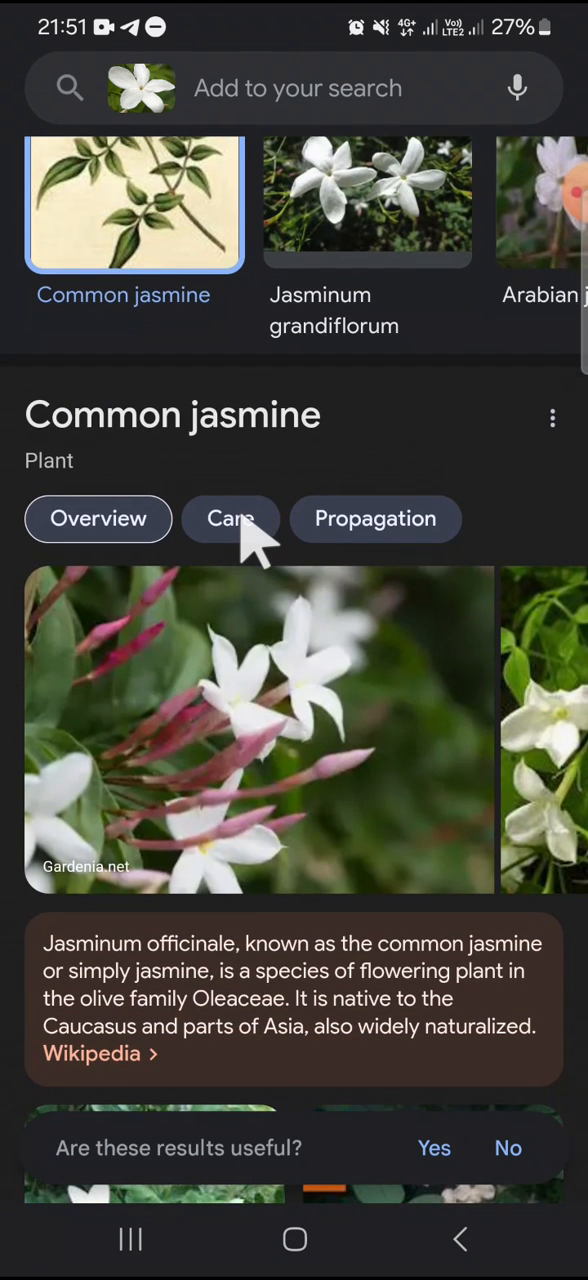